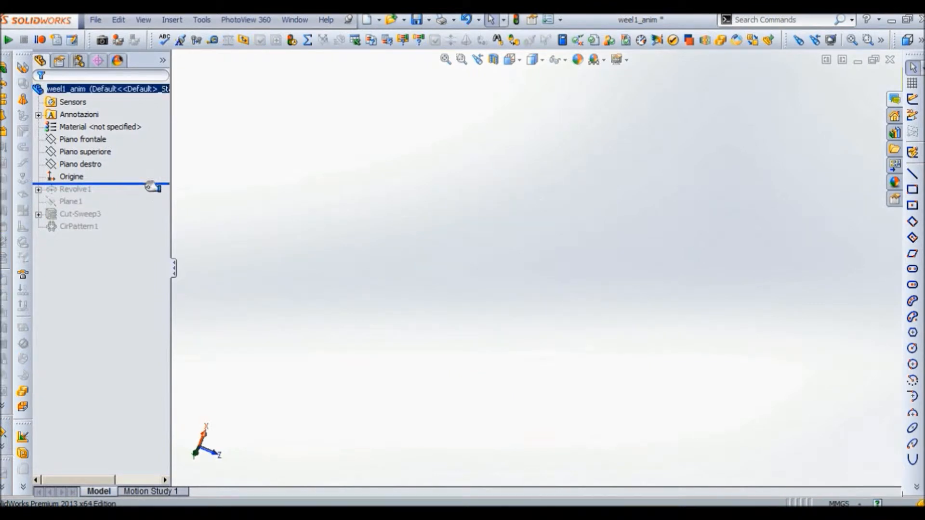
Step: Edit the Revolve1 profile sketch showing the rounded half-profile and its dimensions
right_click(68, 188)
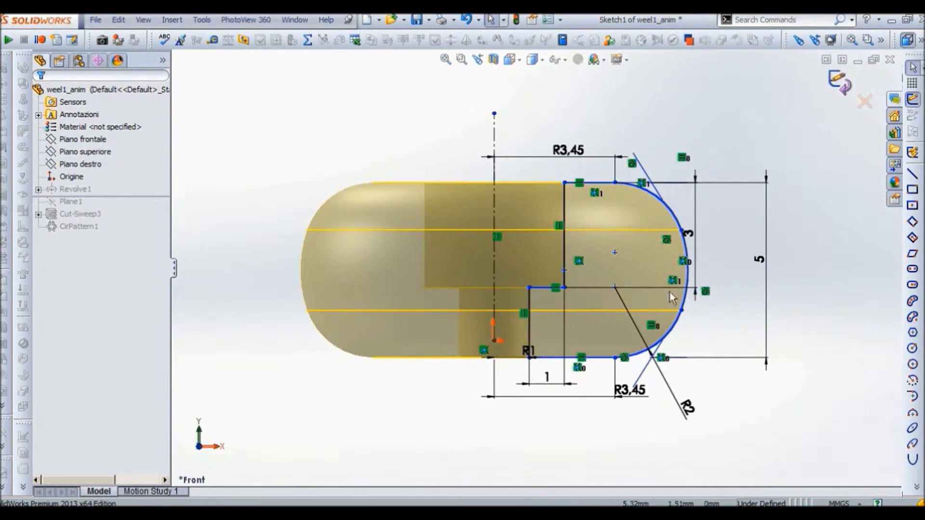
Step: Add a 1,45 Smart Dimension to the top edge of the profile
left_click(492, 113)
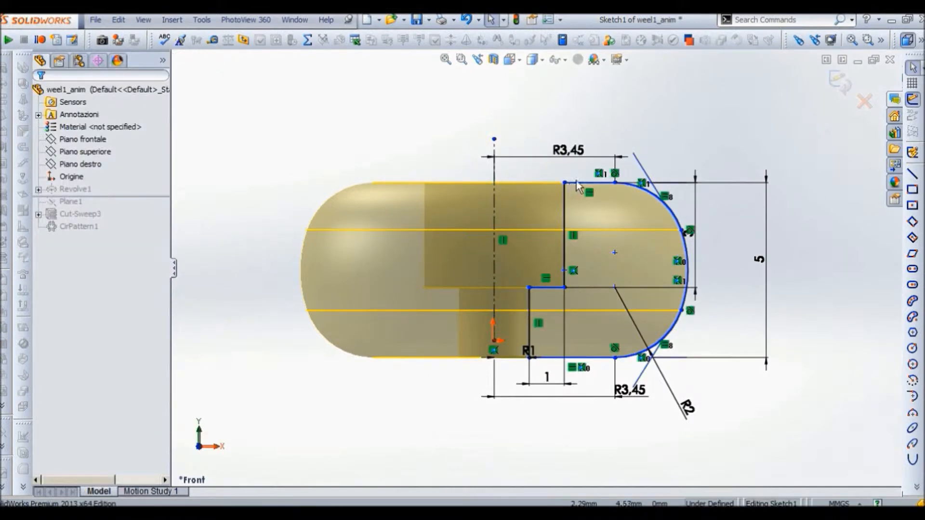
left_click(591, 194)
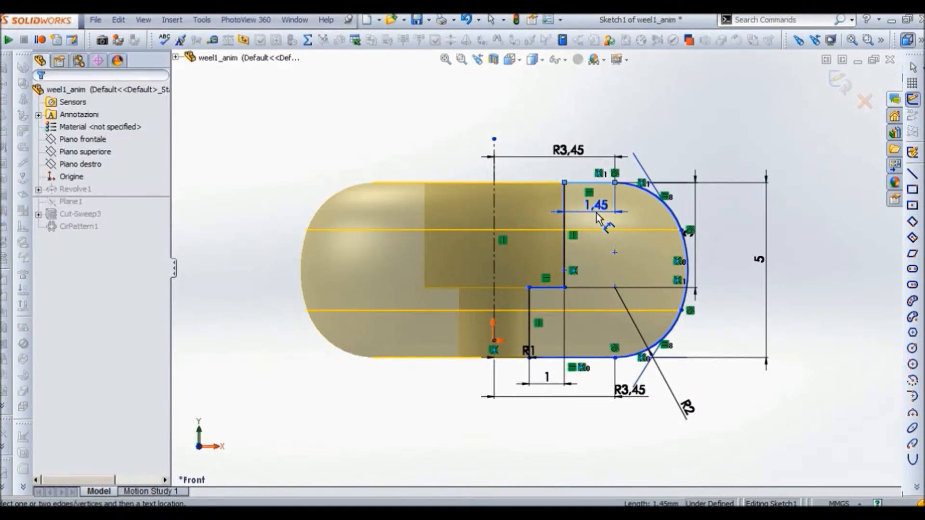
left_click(595, 206)
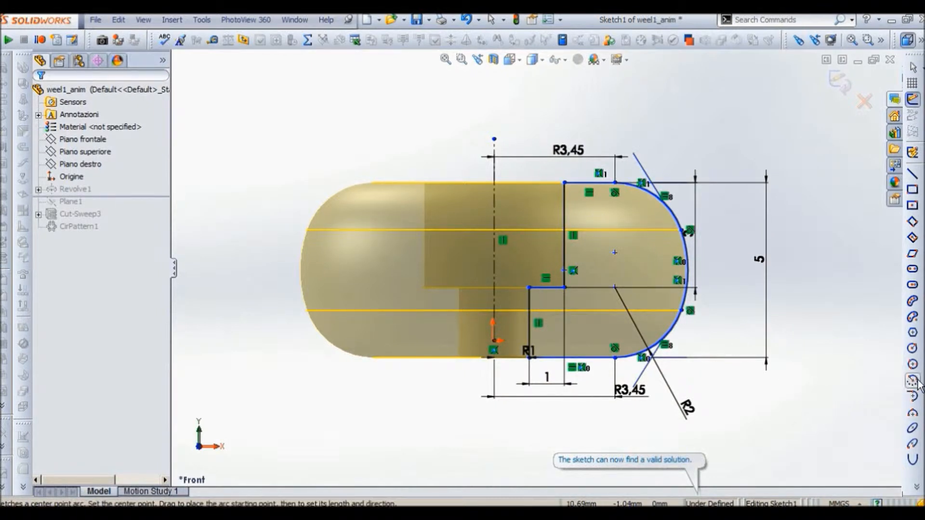
Step: Select the R3,45 dimension of the rounded profile to show its properties
left_click(909, 393)
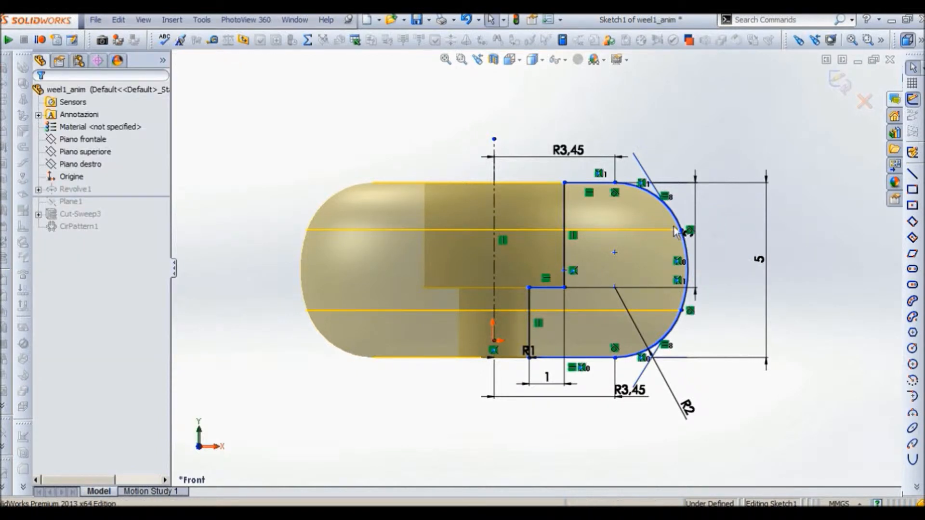
left_click(686, 231)
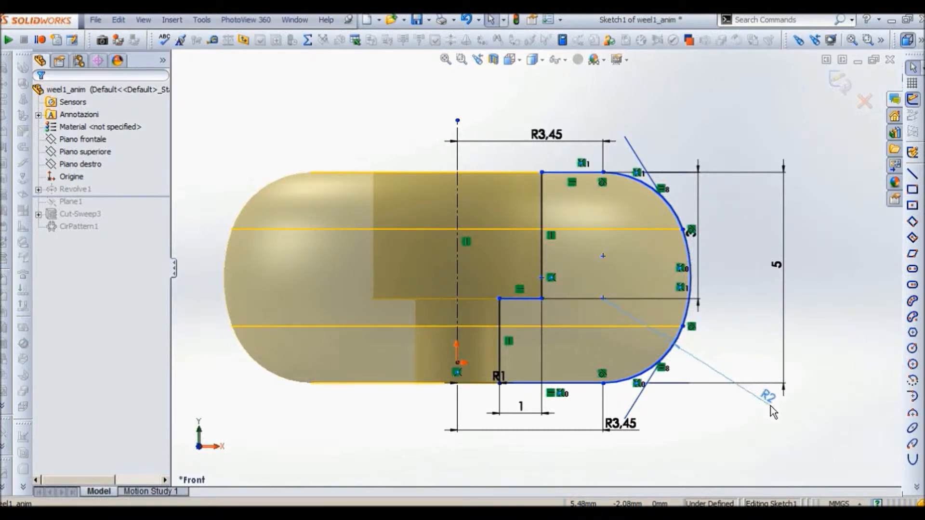
left_click(768, 409)
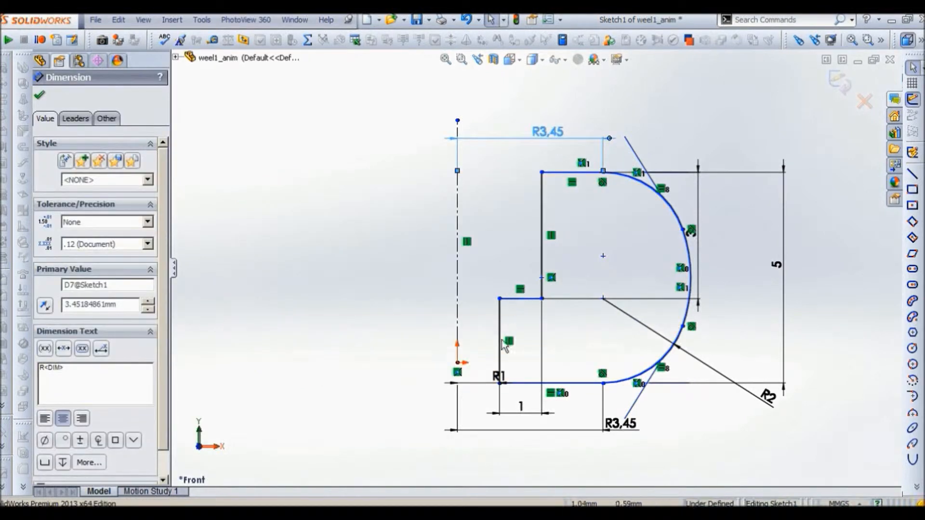
mouse_move(599, 185)
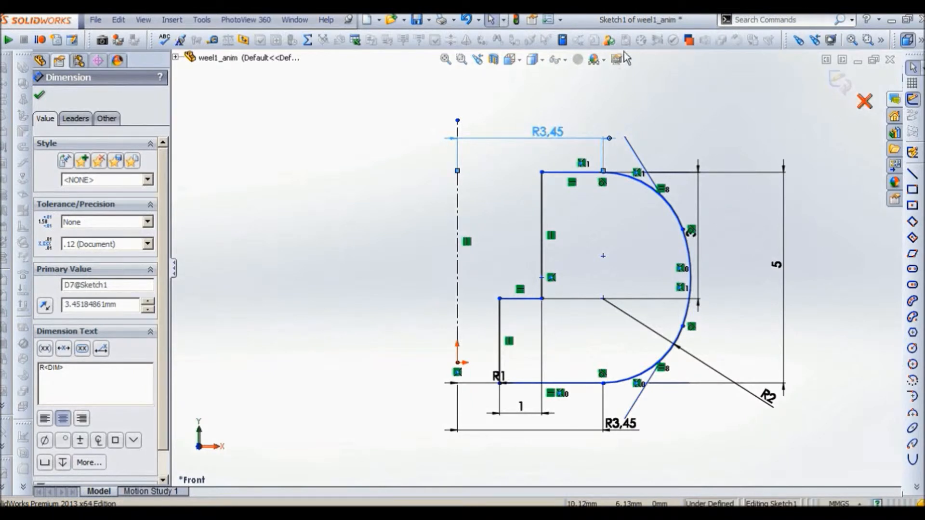
Step: Exit the sketch to rebuild Revolve1 and view the stepped centre hole
left_click(40, 95)
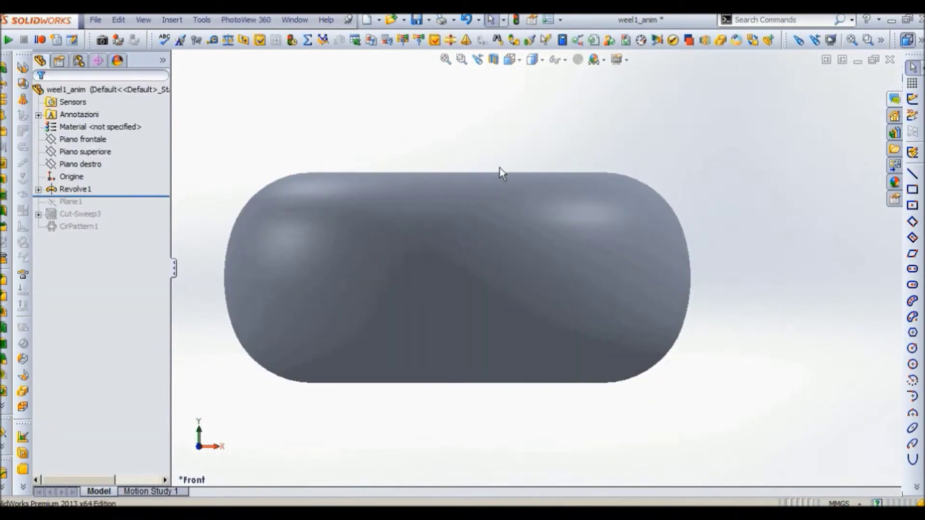
left_click_drag(501, 171, 460, 400)
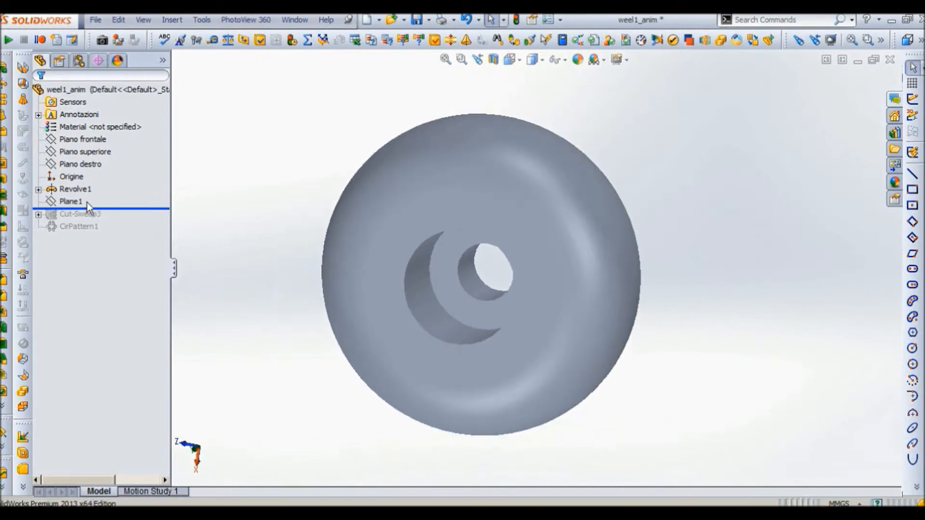
Step: Edit Plane1, keep its 2.80 mm offset from Piano destro, and confirm
right_click(72, 201)
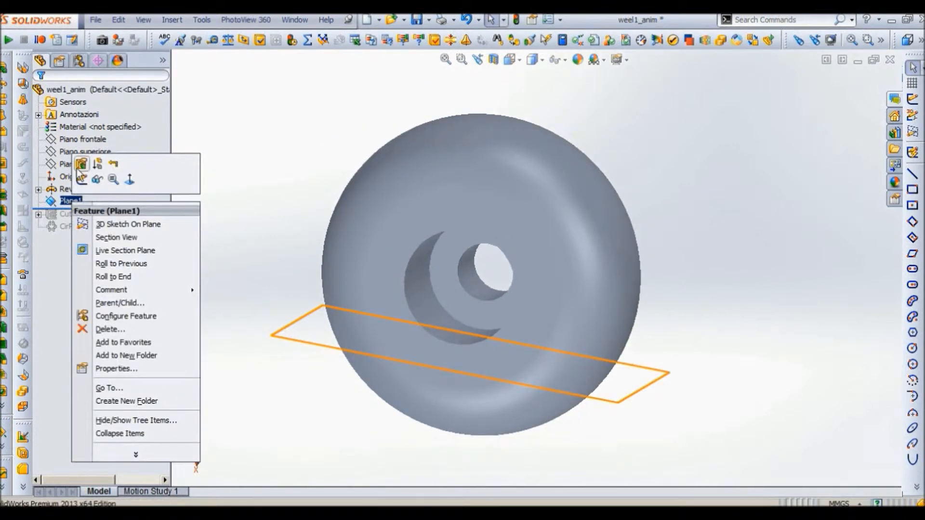
mouse_move(649, 332)
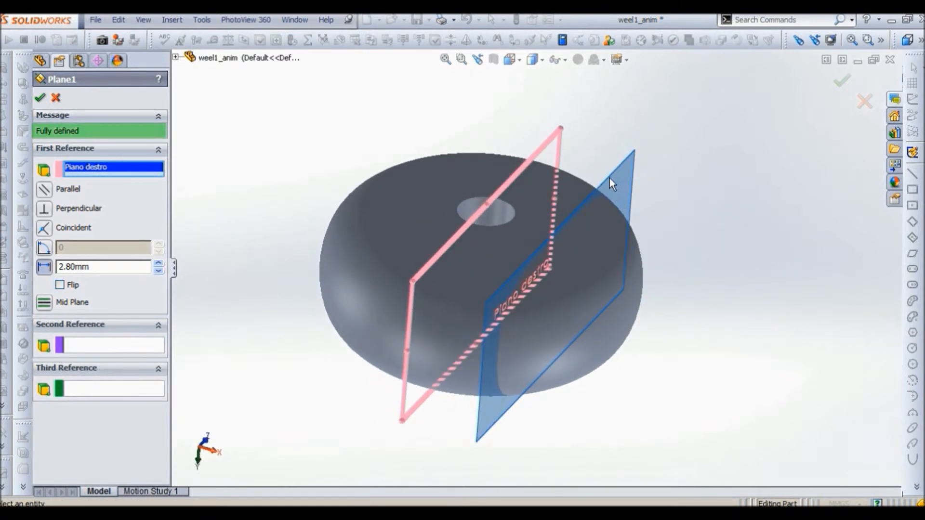
left_click(102, 267)
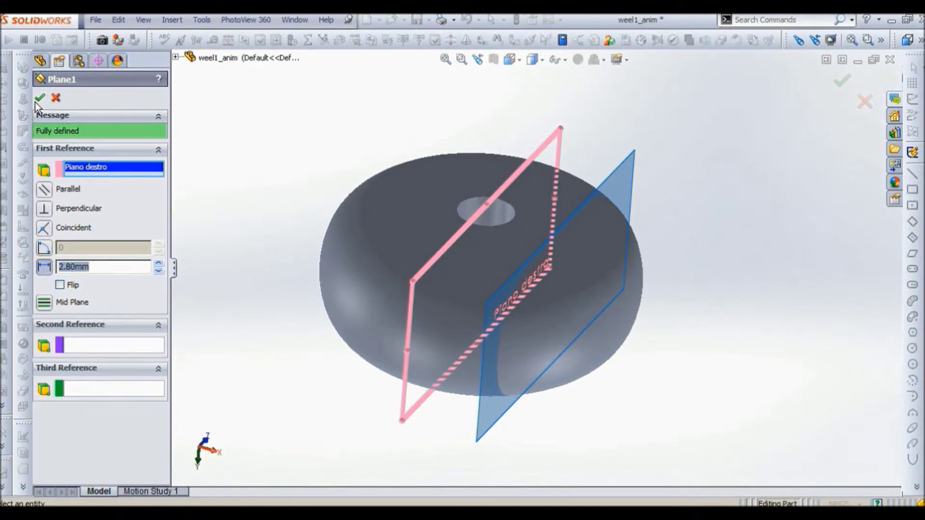
left_click(41, 97)
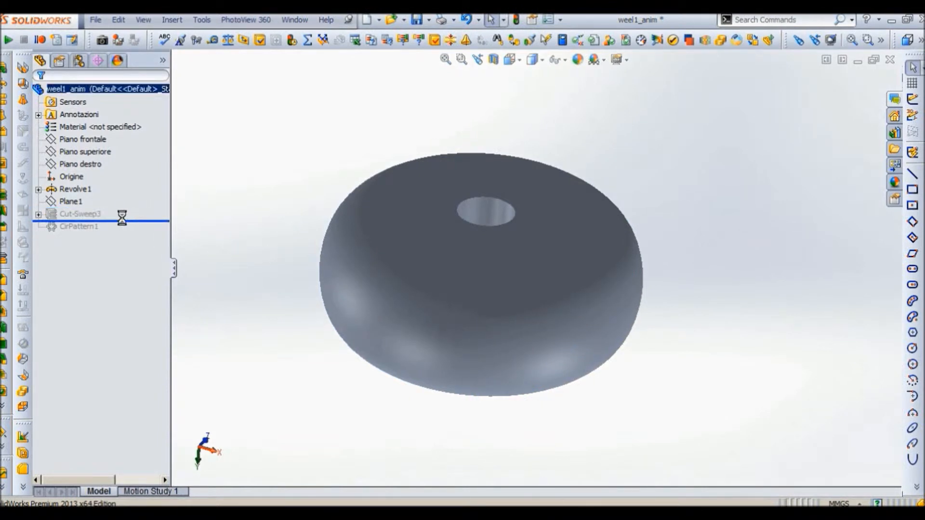
Step: Edit Sketch3, the triangular sweep profile under Cut-Sweep3, with its 62° angles
right_click(77, 213)
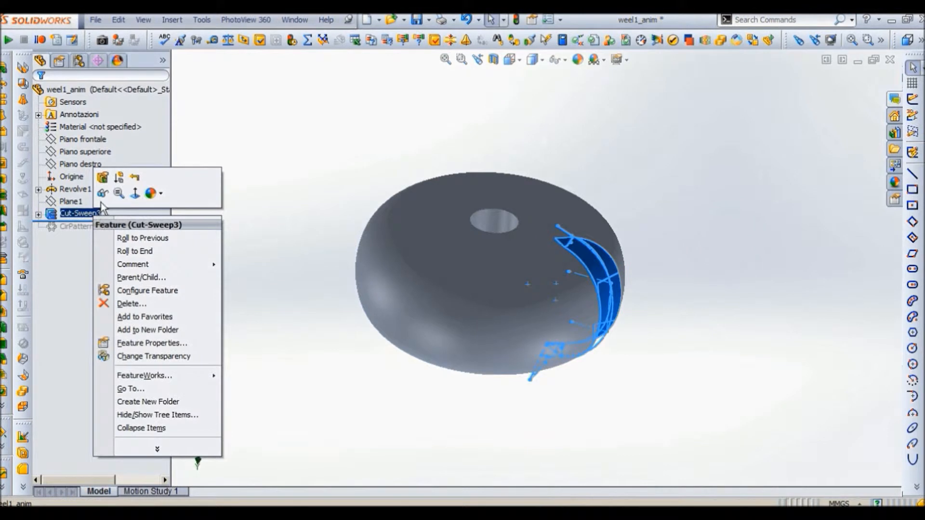
mouse_move(103, 177)
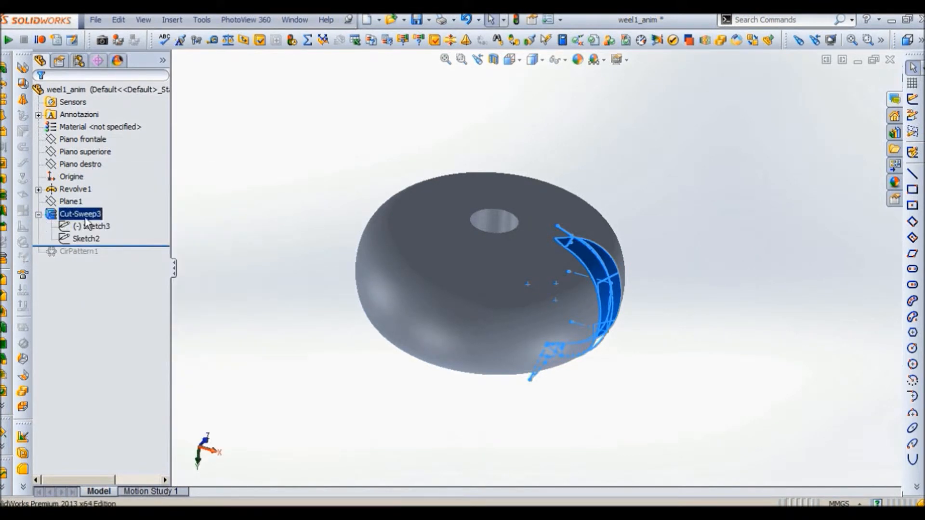
right_click(89, 225)
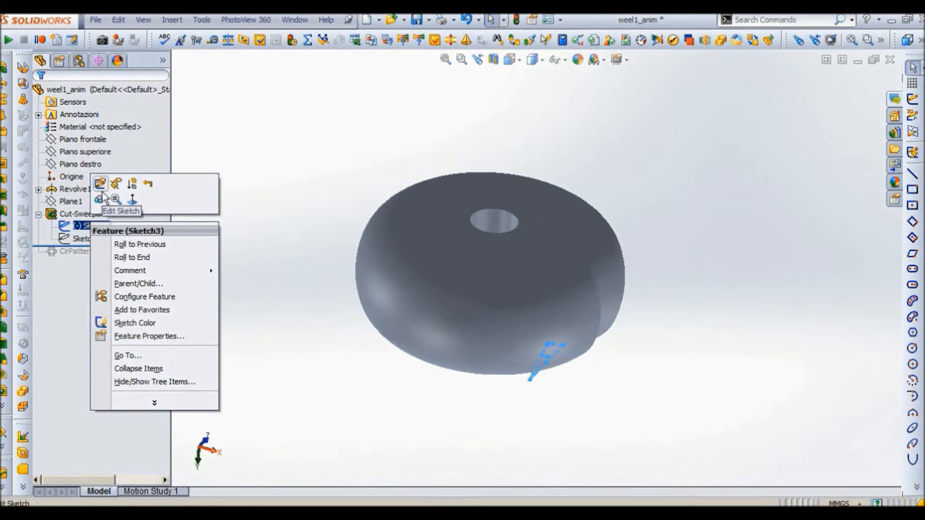
left_click(99, 183)
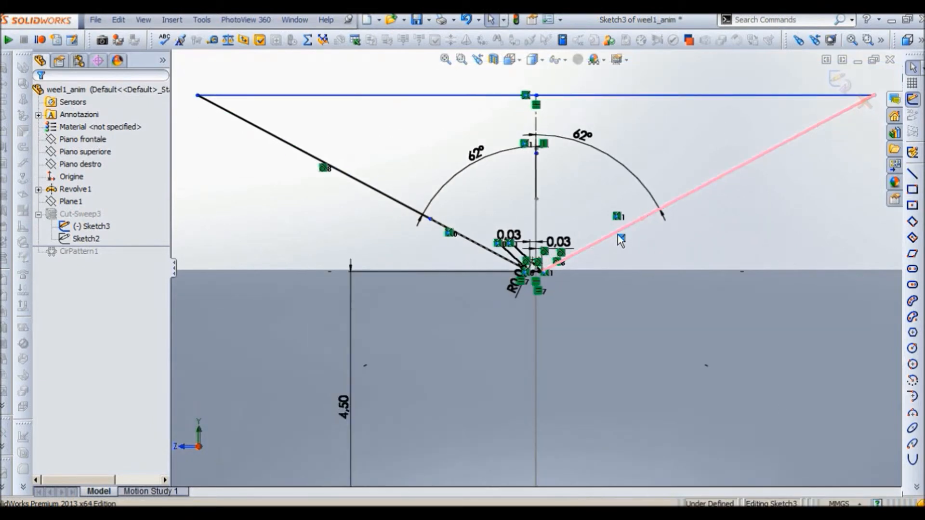
Step: Exit the profile sketch and roll forward to restore Cut-Sweep3
left_click(582, 133)
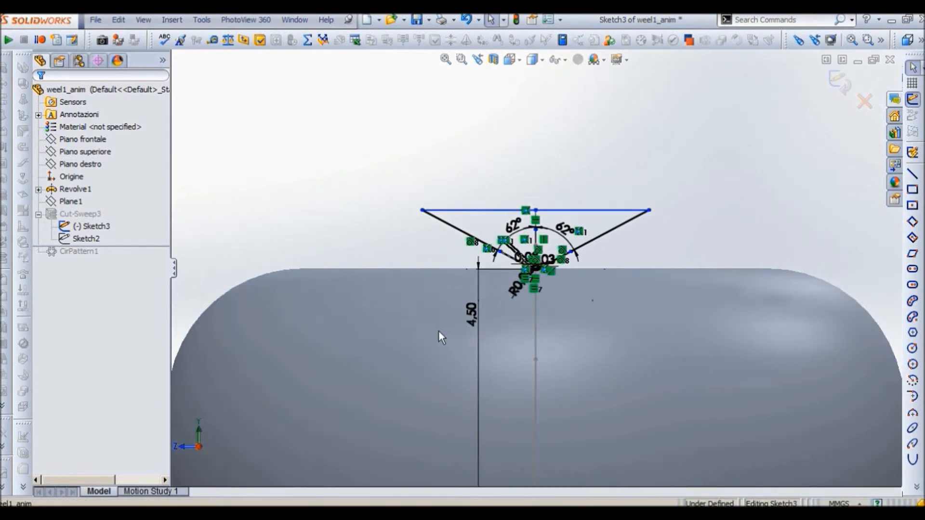
left_click(470, 313)
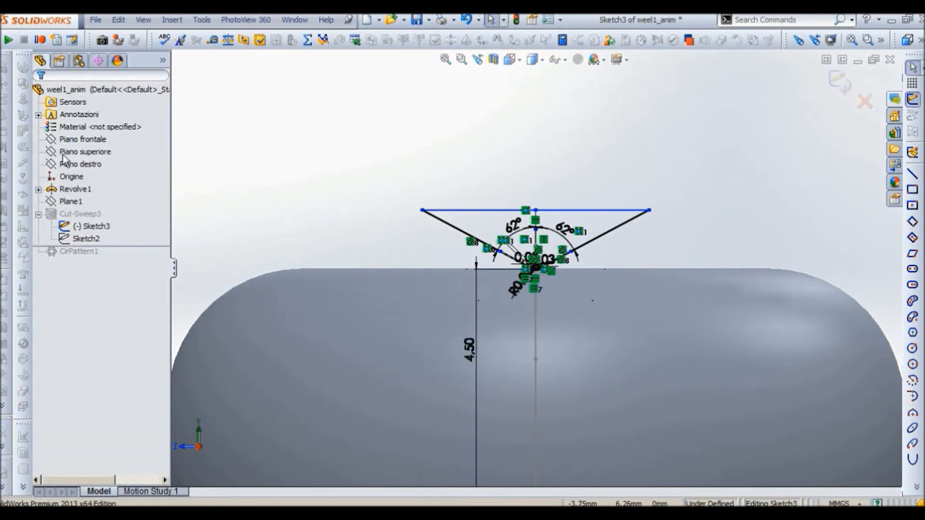
right_click(85, 239)
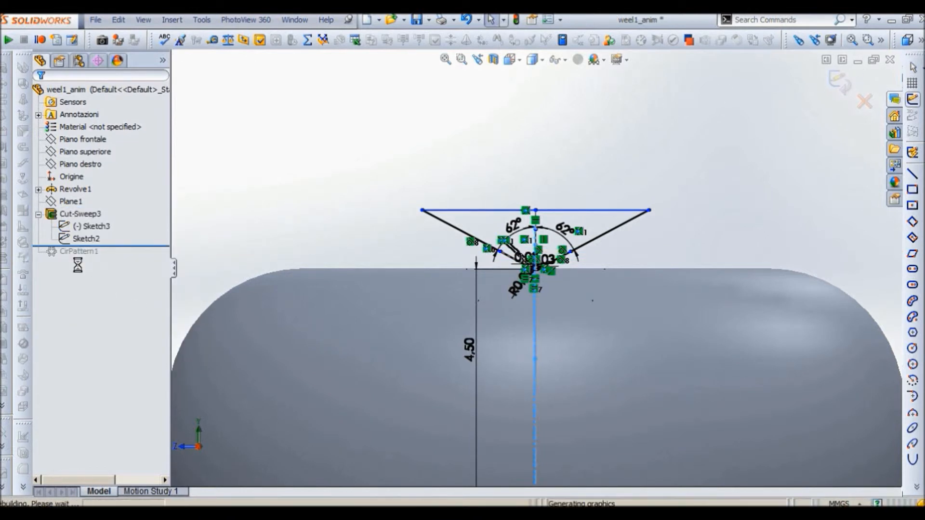
Step: Edit Sketch2, the sweep path with R2.50 arcs, and select its short angled line
right_click(85, 238)
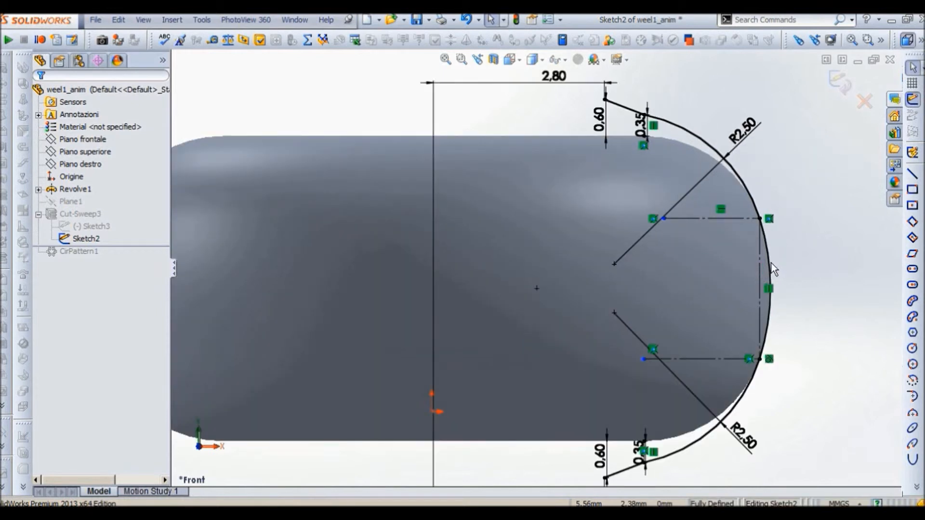
left_click(769, 218)
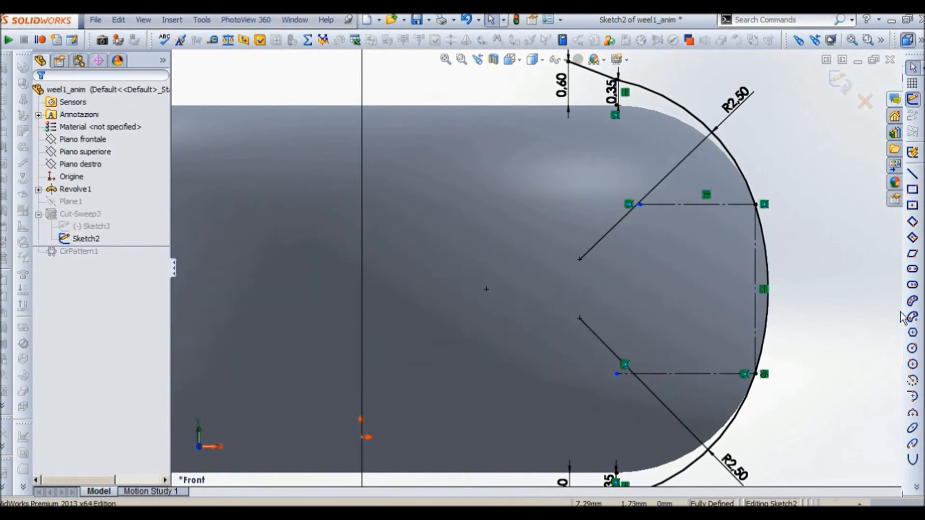
mouse_move(912, 415)
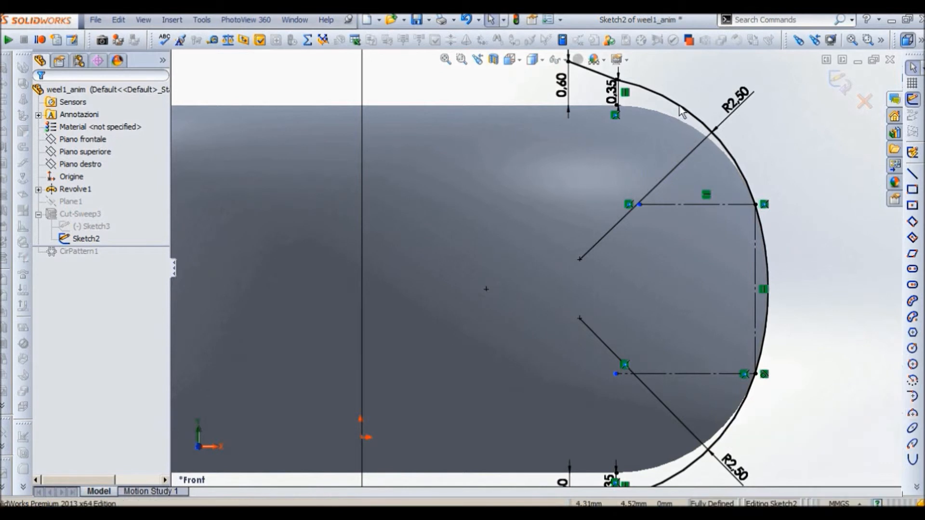
left_click(684, 111)
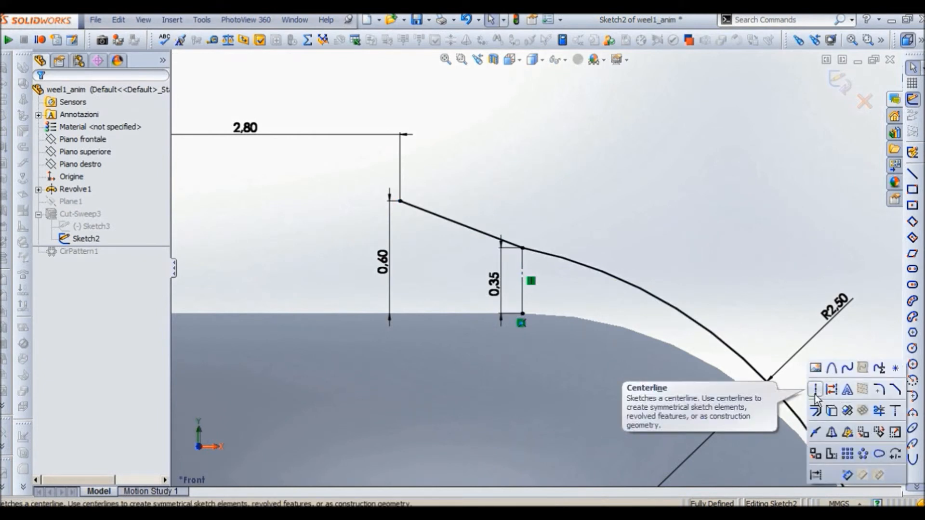
mouse_move(505, 258)
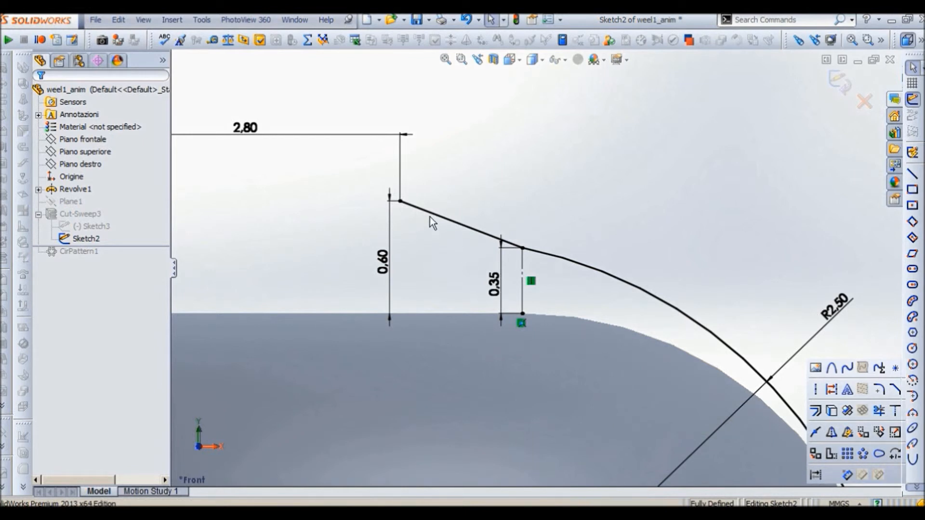
left_click(442, 214)
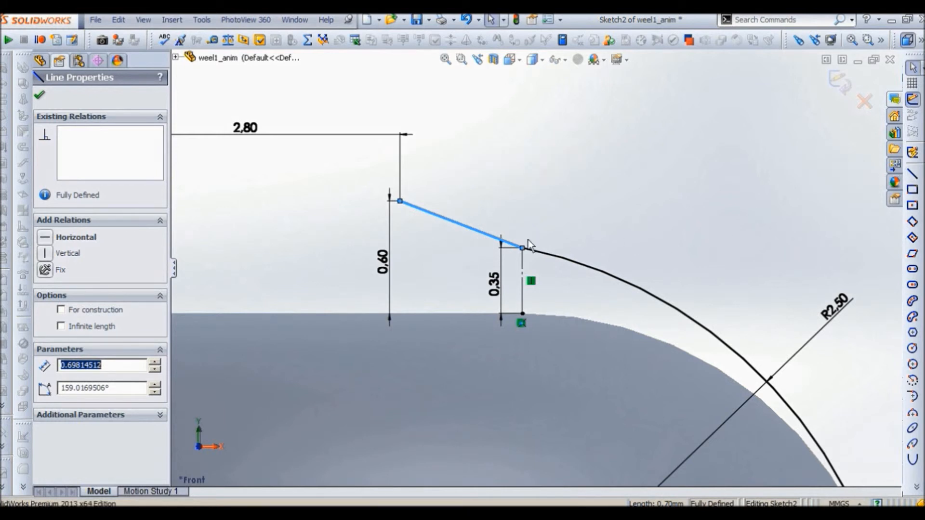
Step: Check the 0.60 dimension and exit Sketch2 to rebuild the lobed wheel
left_click(380, 270)
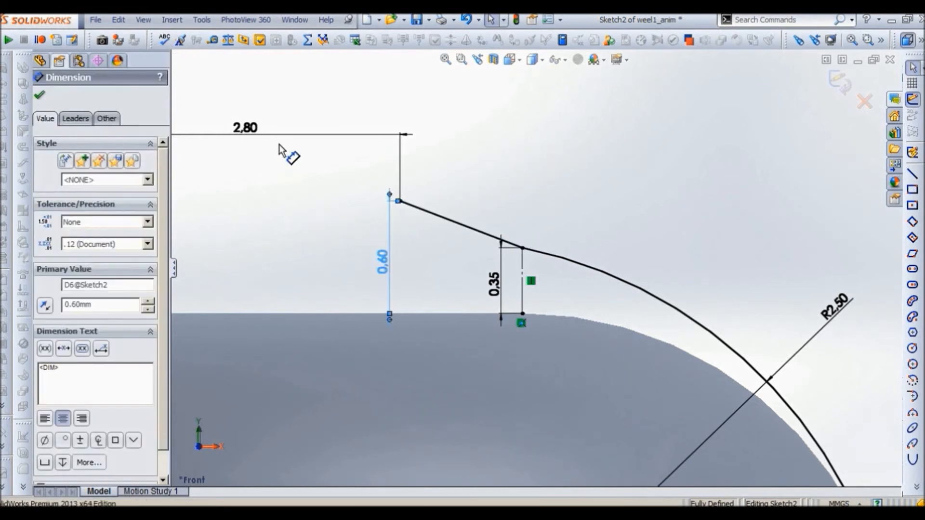
left_click(37, 94)
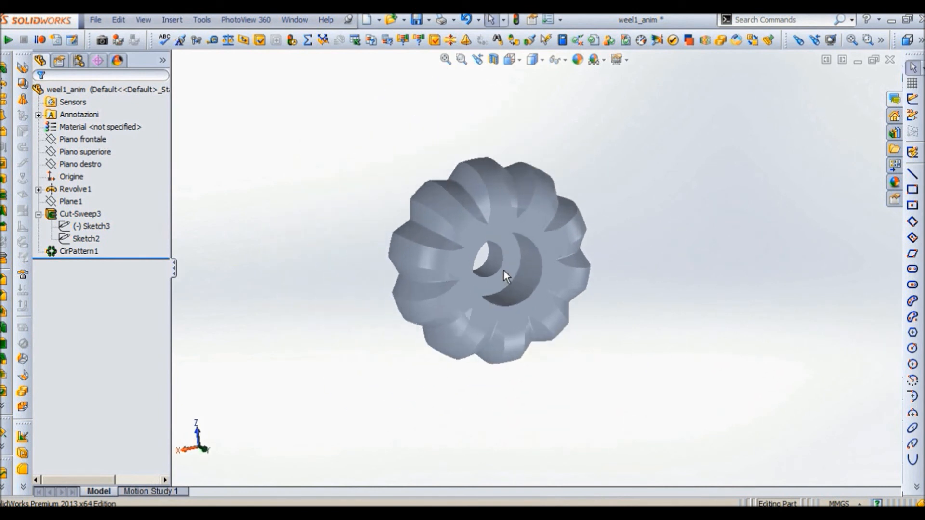
left_click_drag(501, 271, 472, 253)
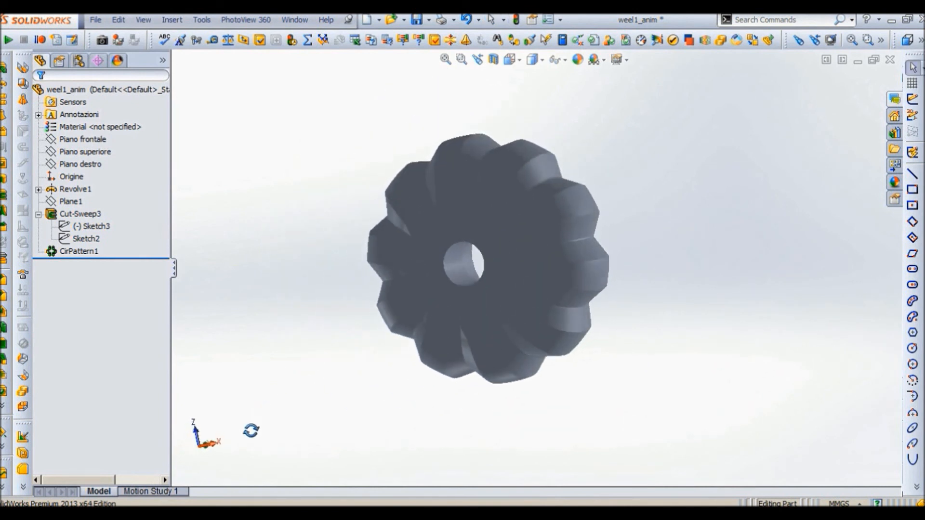